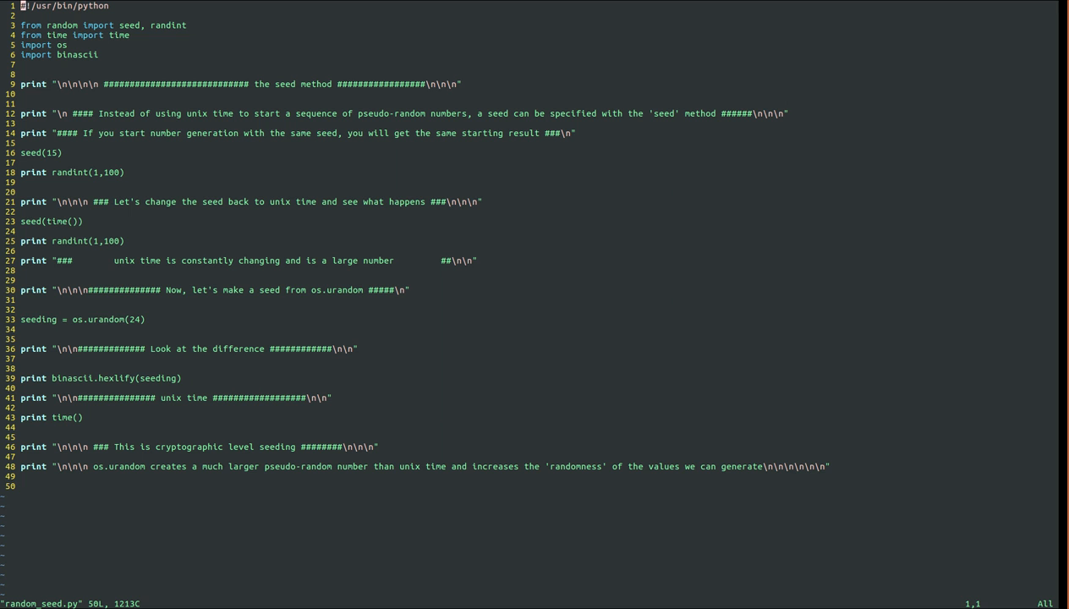
pyautogui.moveTo(166, 142)
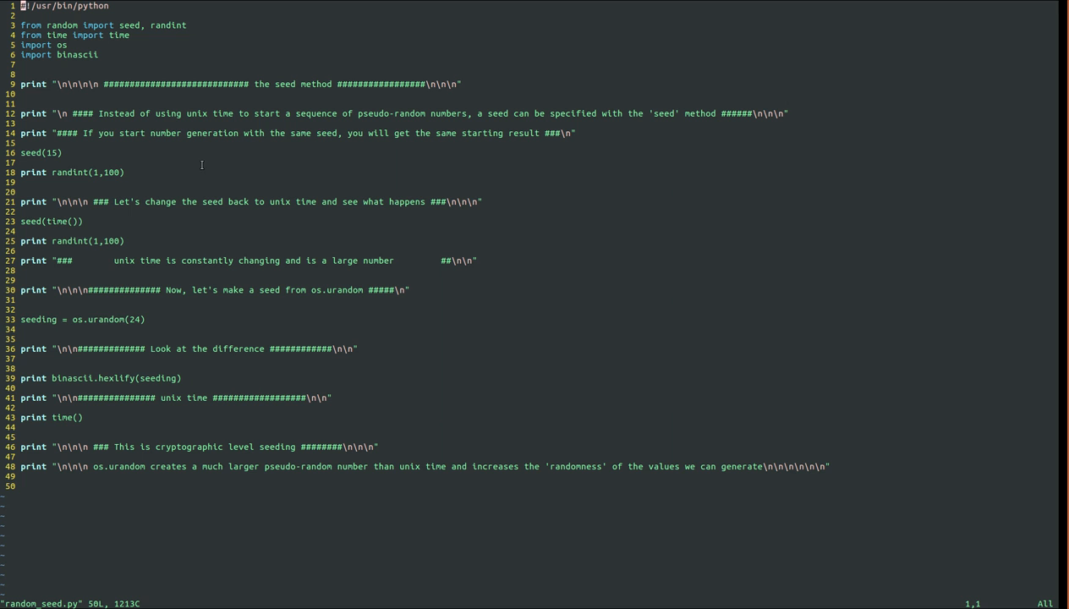
pyautogui.moveTo(217, 164)
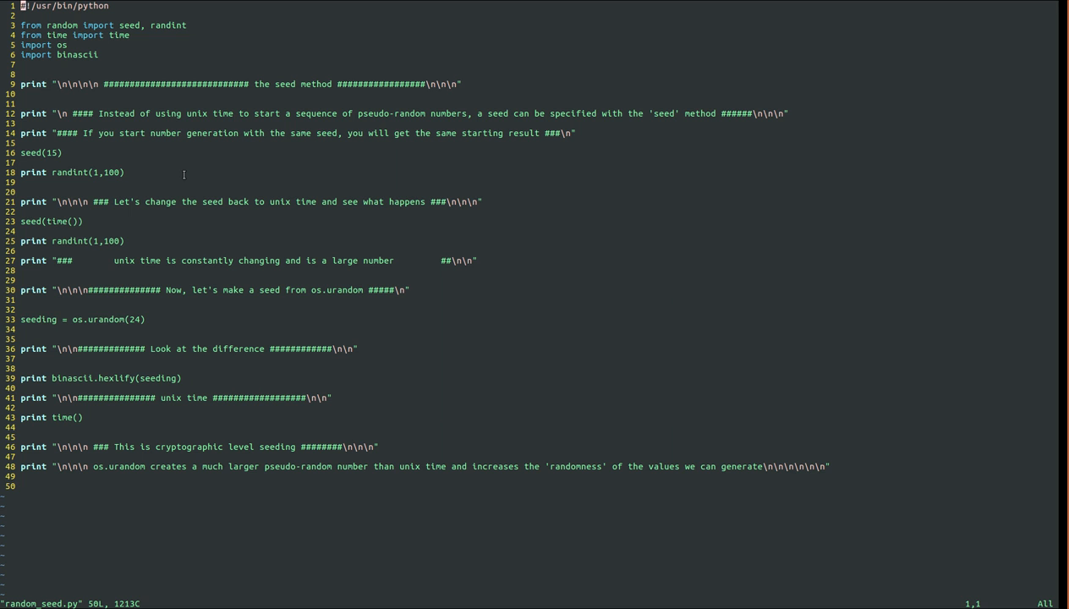
pyautogui.moveTo(198, 174)
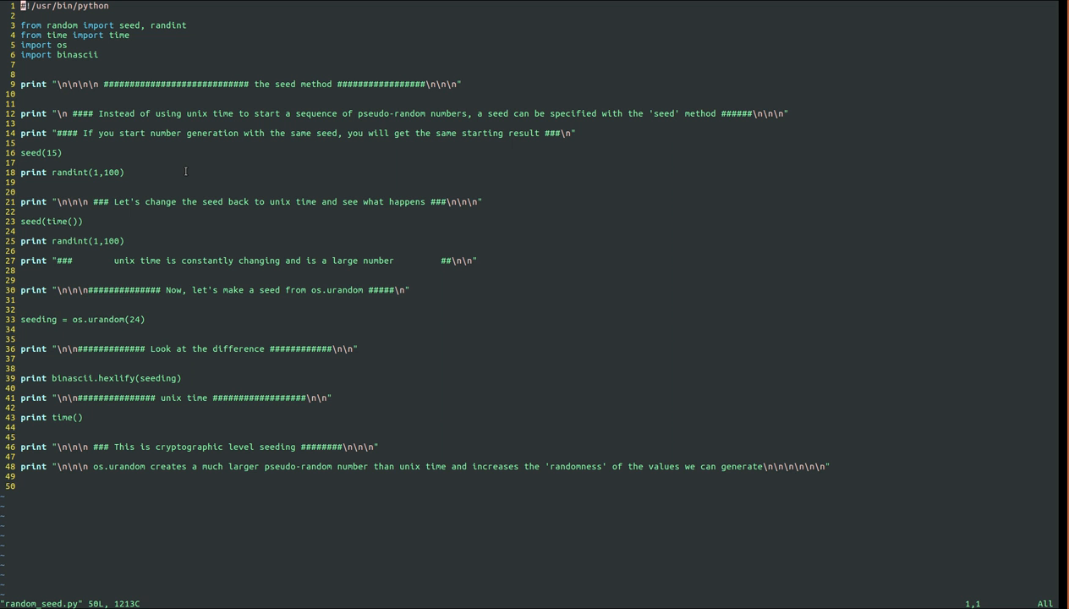
pyautogui.moveTo(142, 132)
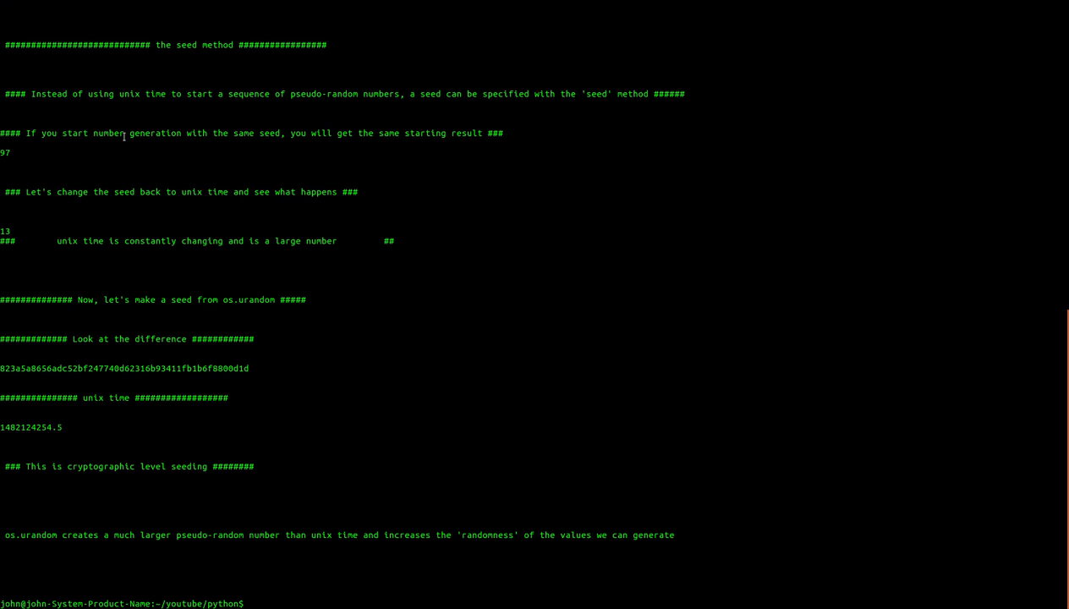
pyautogui.moveTo(95, 147)
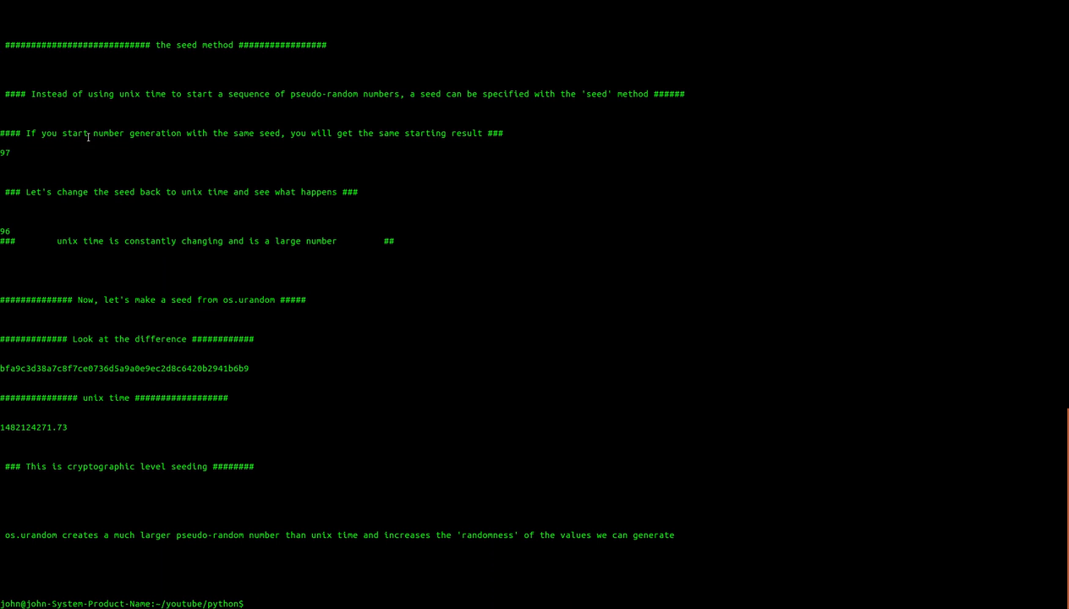
pyautogui.moveTo(90, 148)
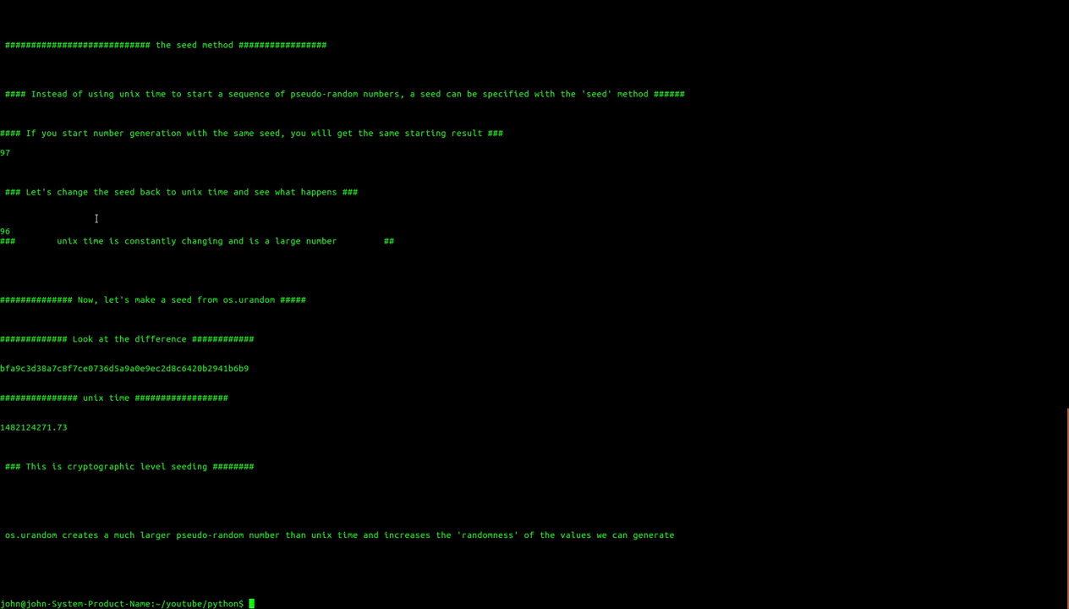
# - Rerun ./random_seed.py, still printing 97 for the fixed seed with new time and urandom values
pyautogui.write('./random_seed.py')
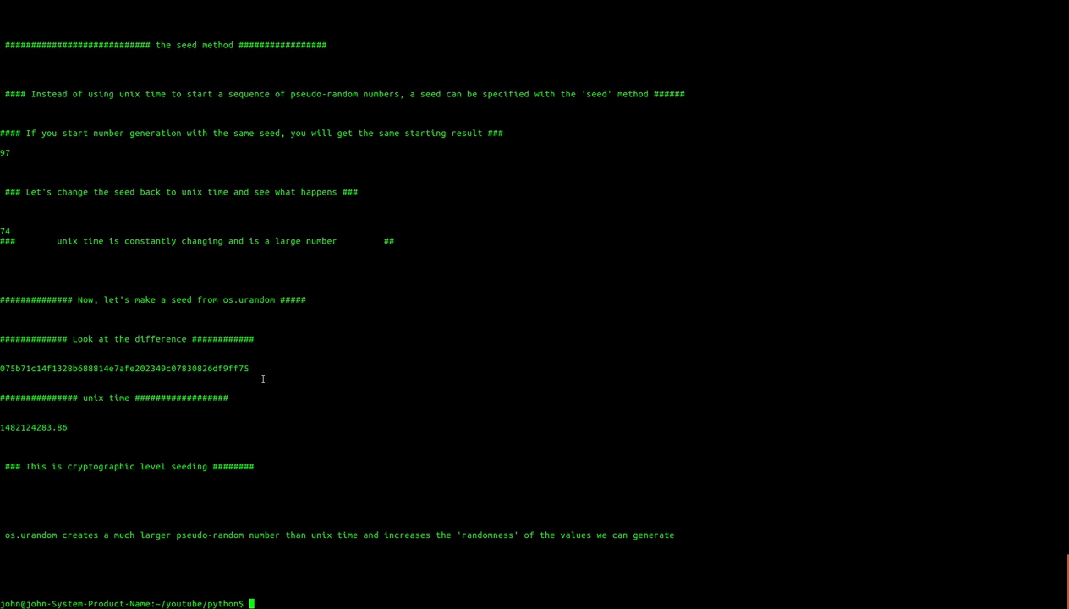
pyautogui.moveTo(257, 330)
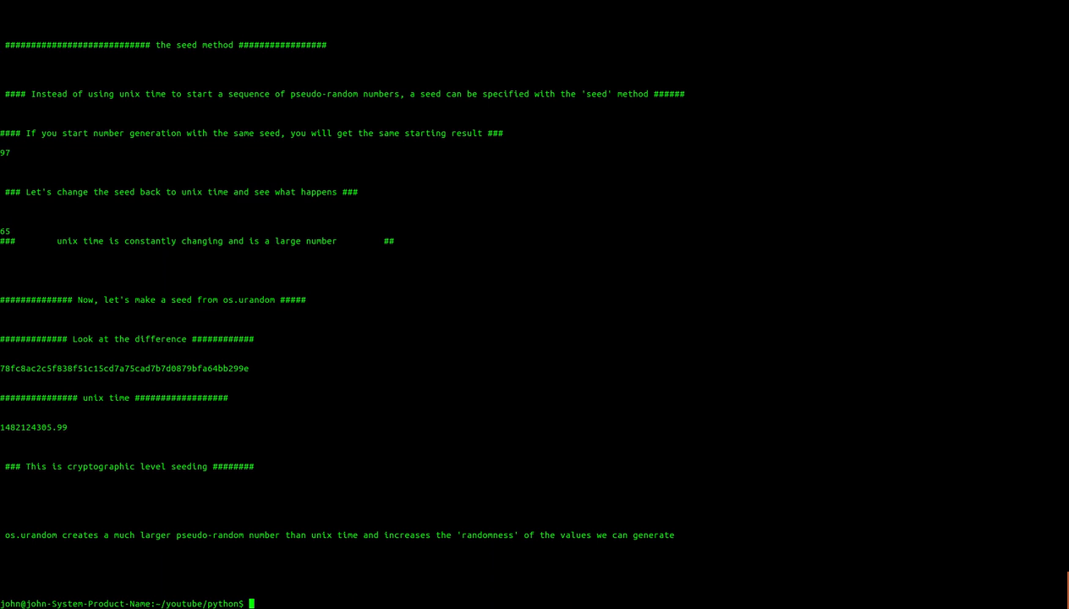
pyautogui.press('Return')
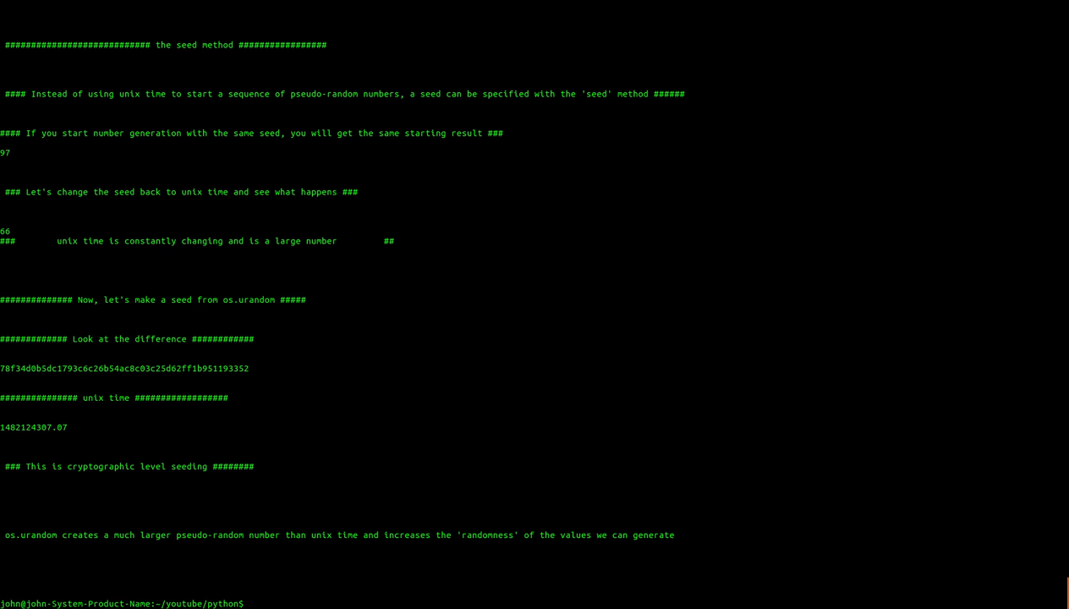